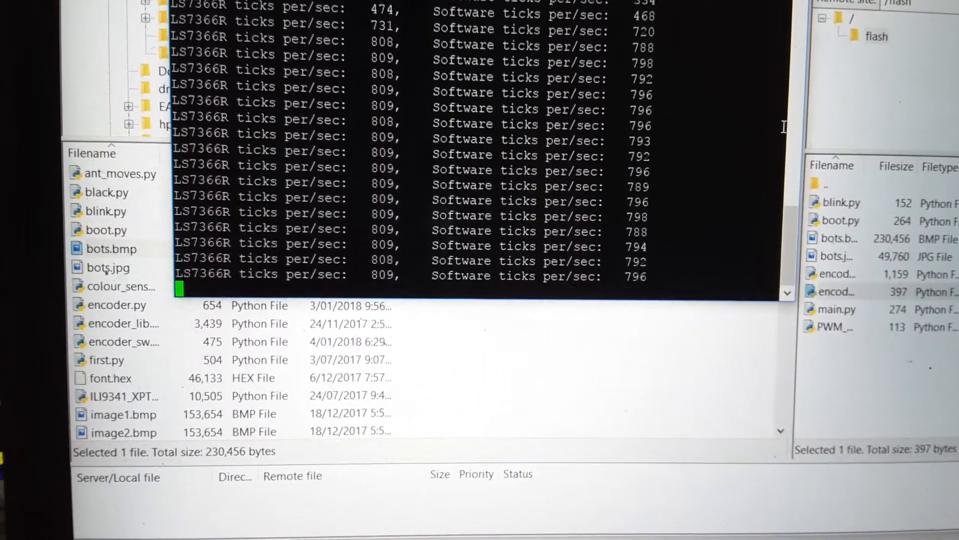
scroll(down, 3)
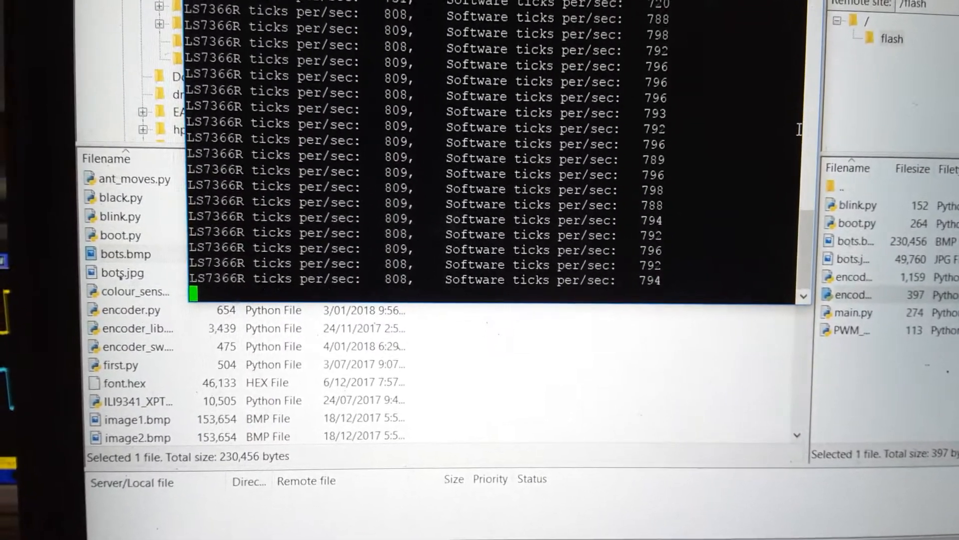